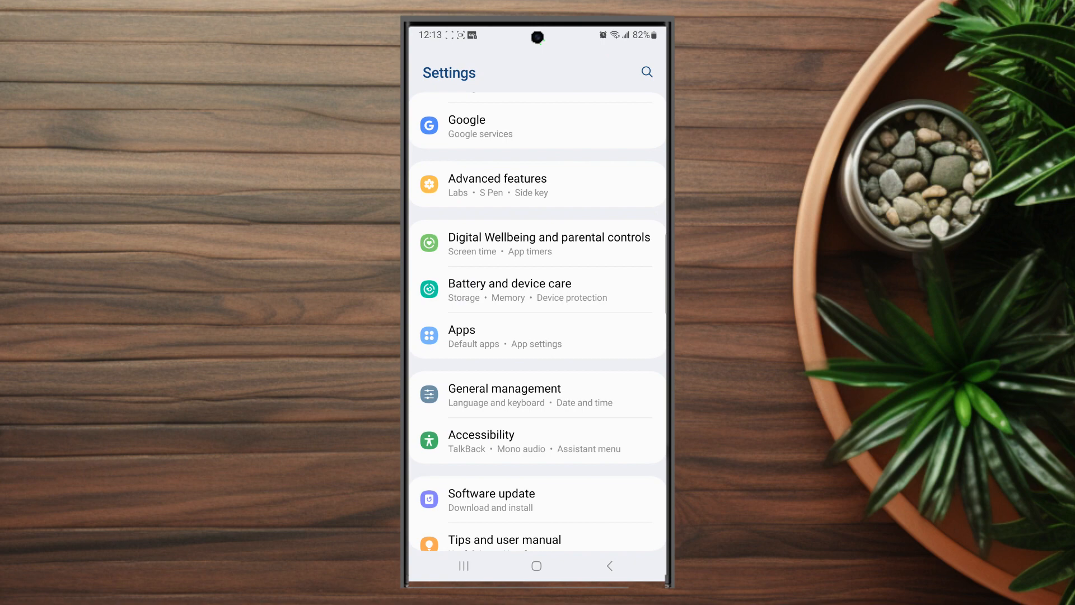
Scroll Settings to Apps and bring the installed app list down to X.
scroll(down, 3)
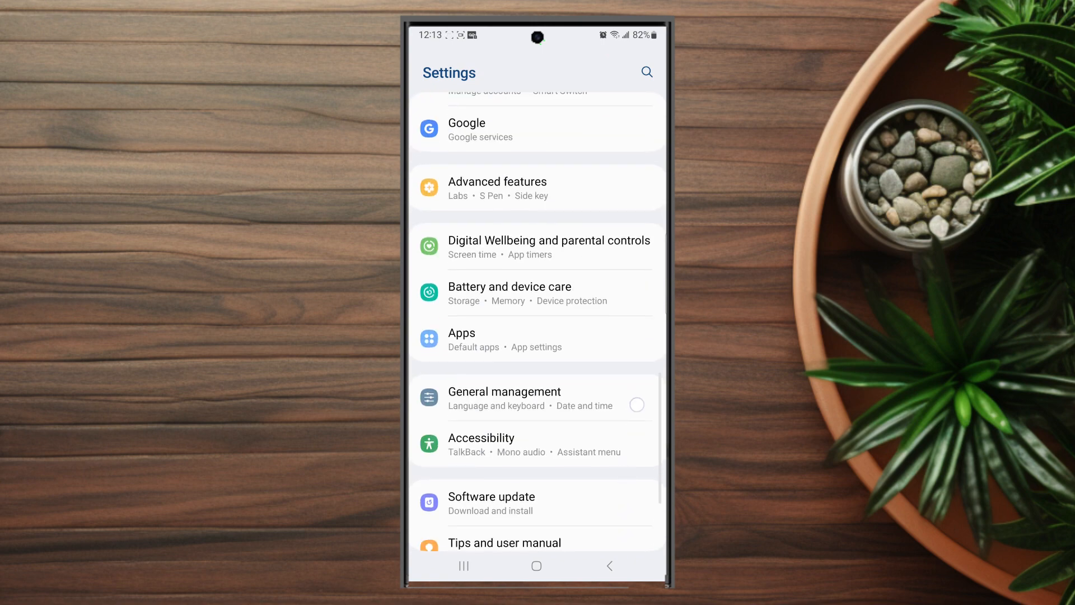
scroll(down, 3)
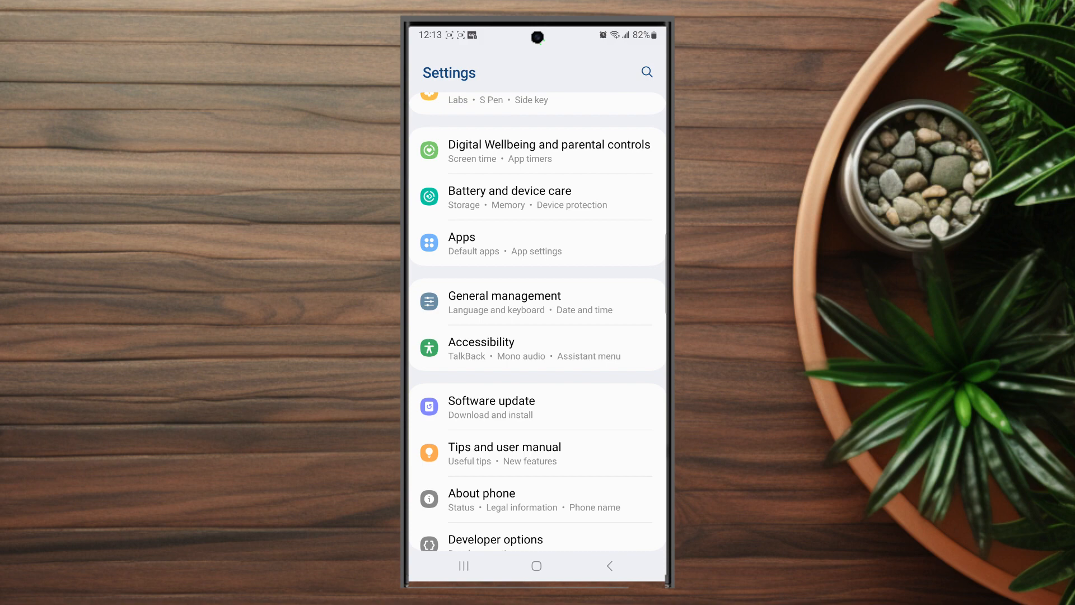
click(461, 238)
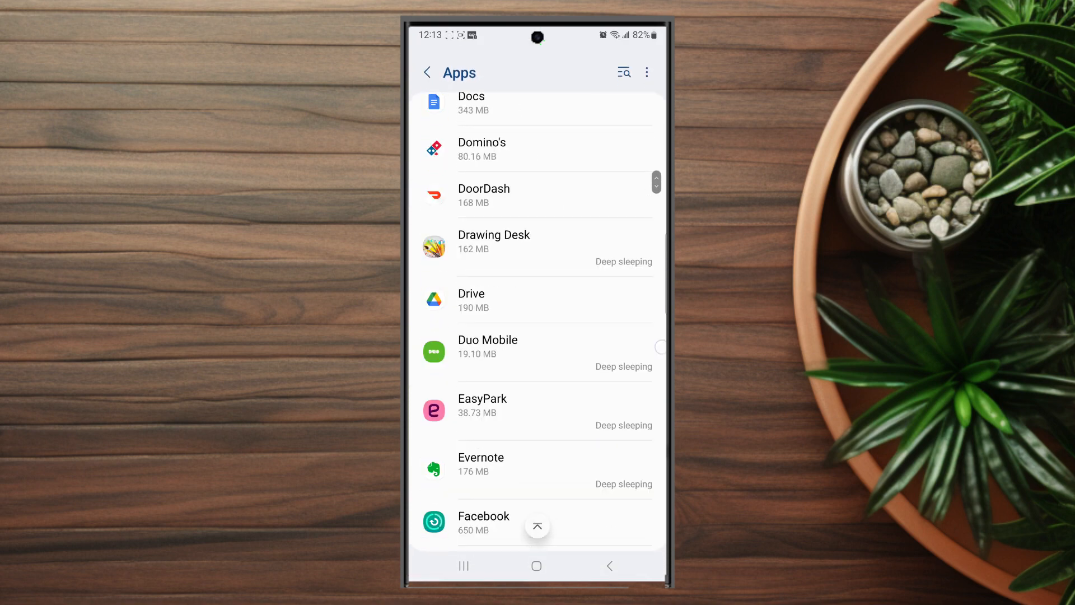
scroll(down, 3)
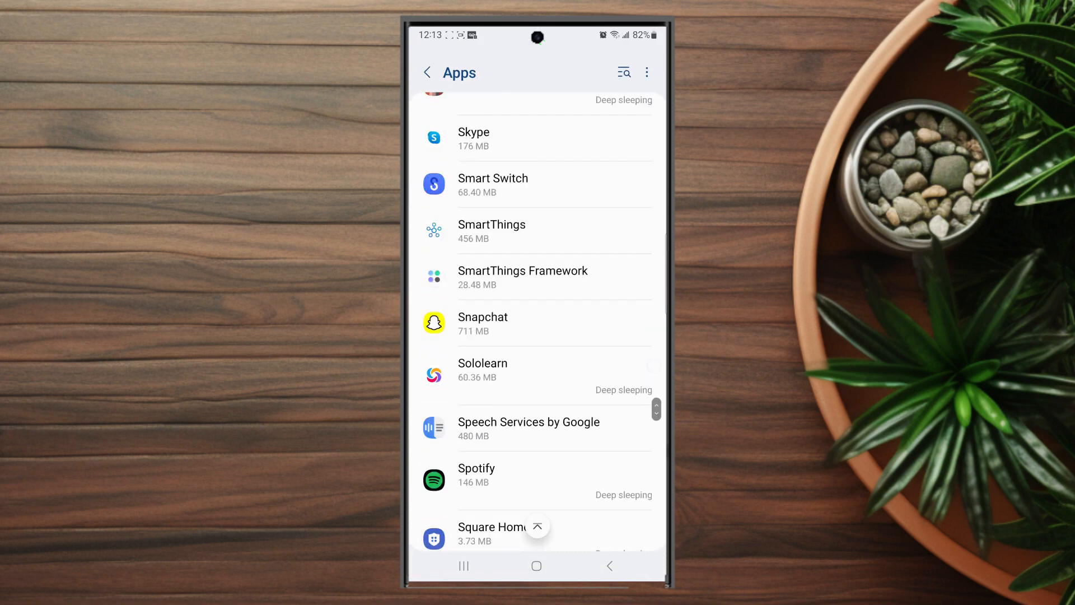
scroll(down, 3)
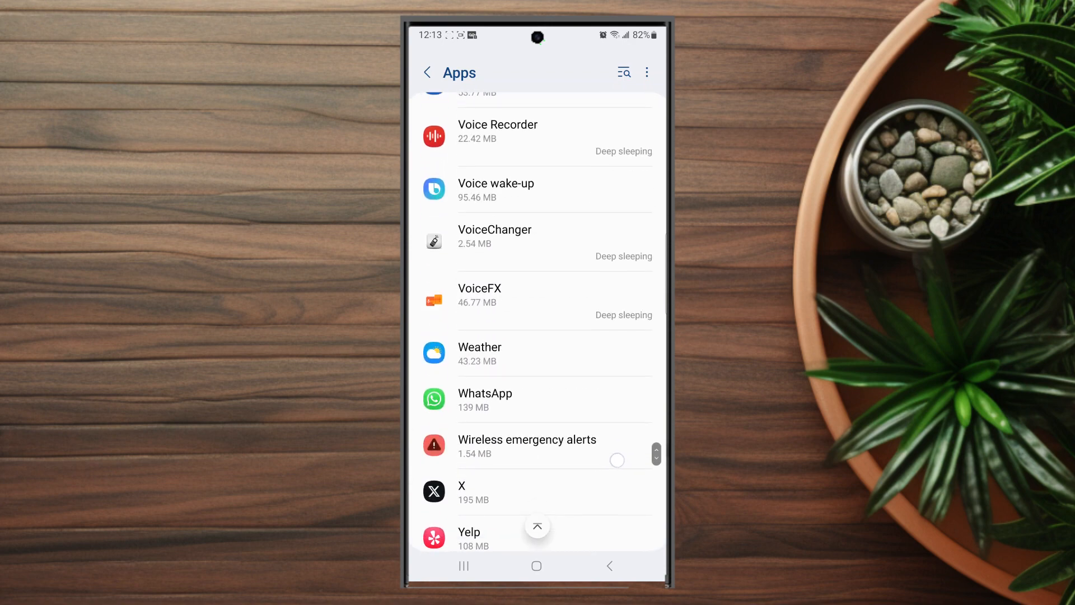
scroll(down, 3)
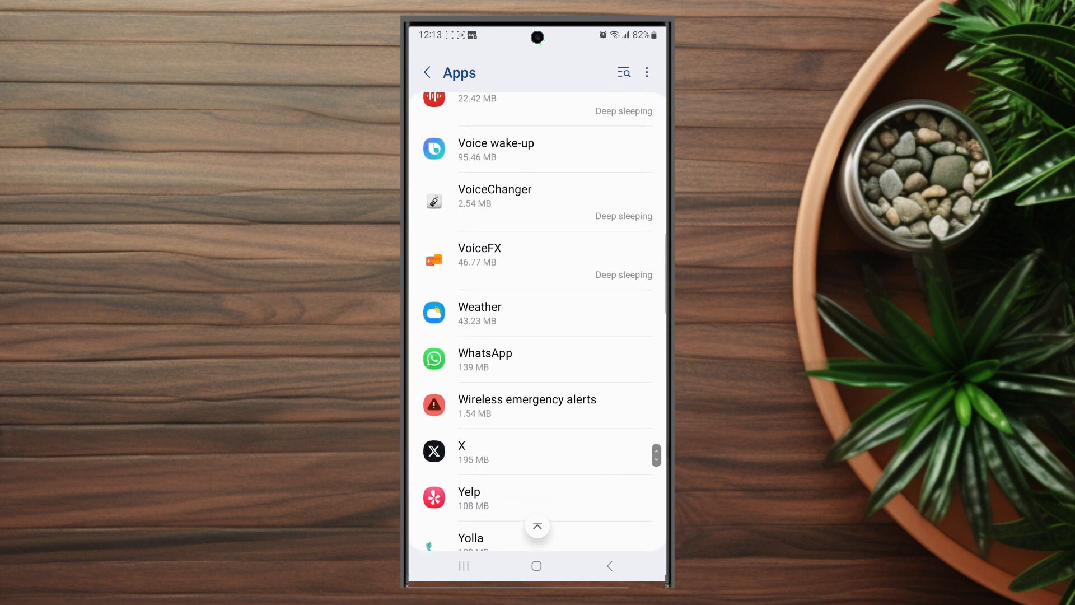
Go from X's App info page into its Notifications settings.
click(487, 451)
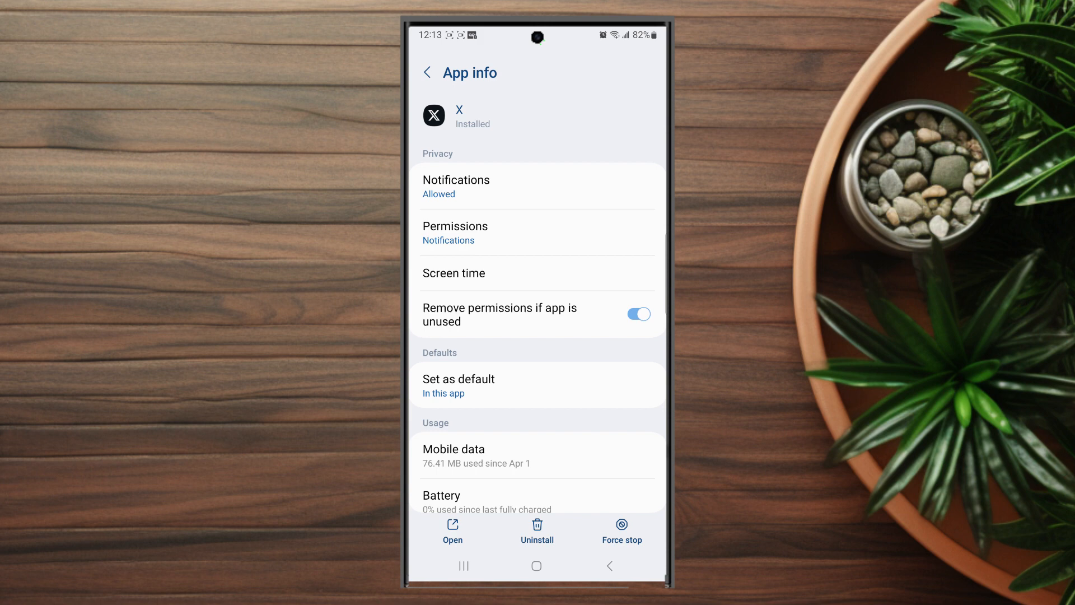
click(537, 187)
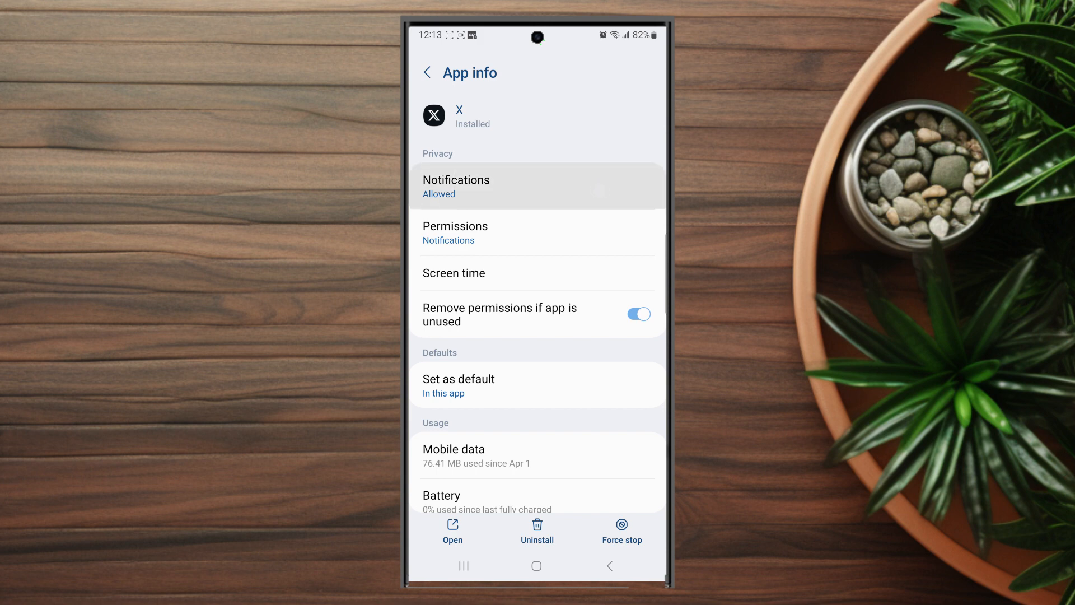
click(456, 186)
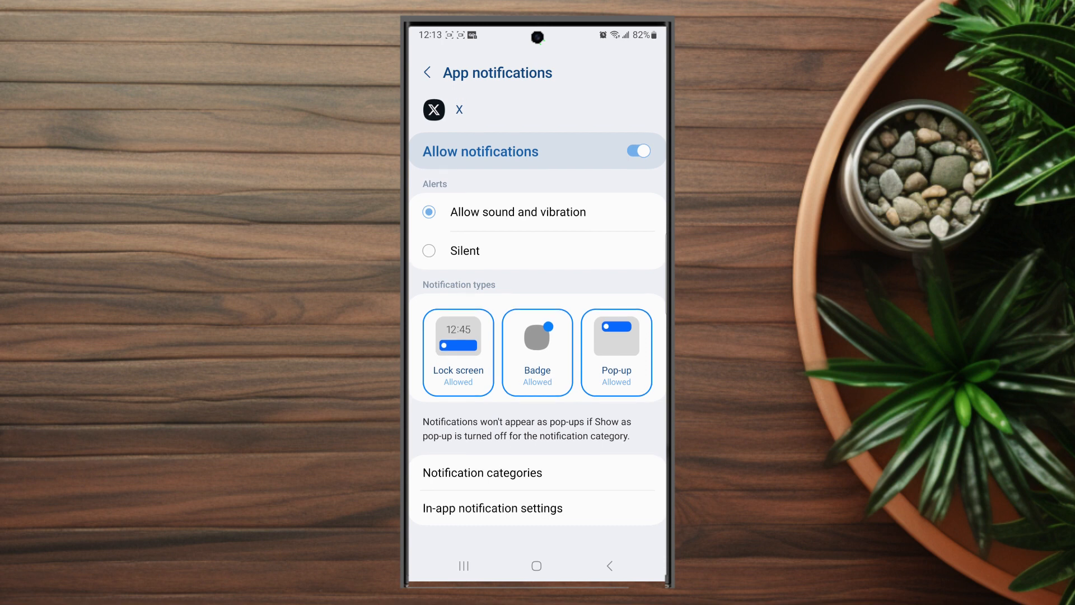
Choose Default notification sound (New World) for X's Direct Messages category.
click(481, 472)
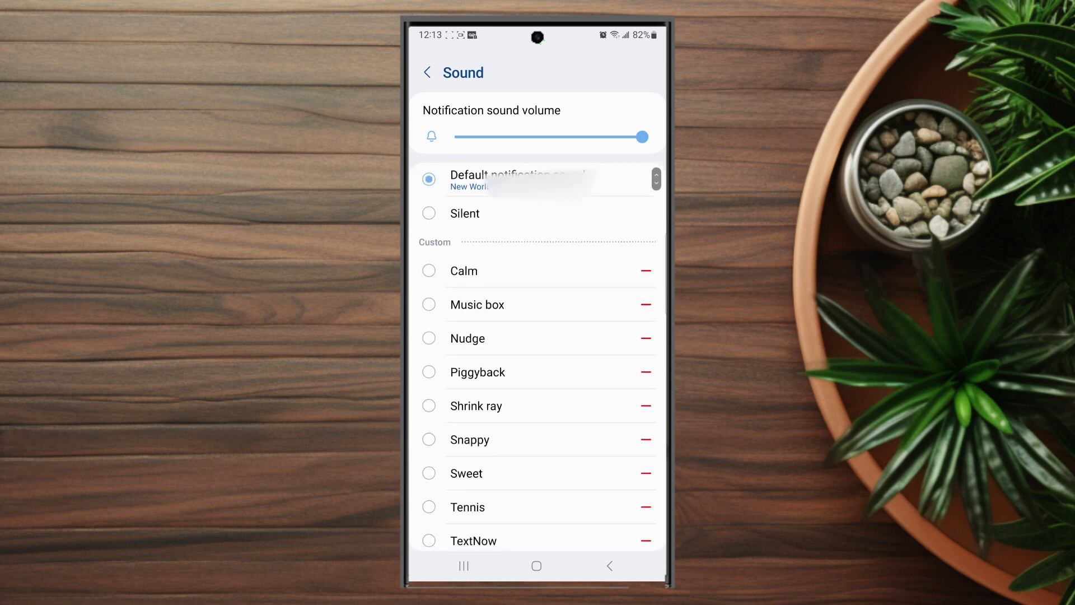
click(426, 72)
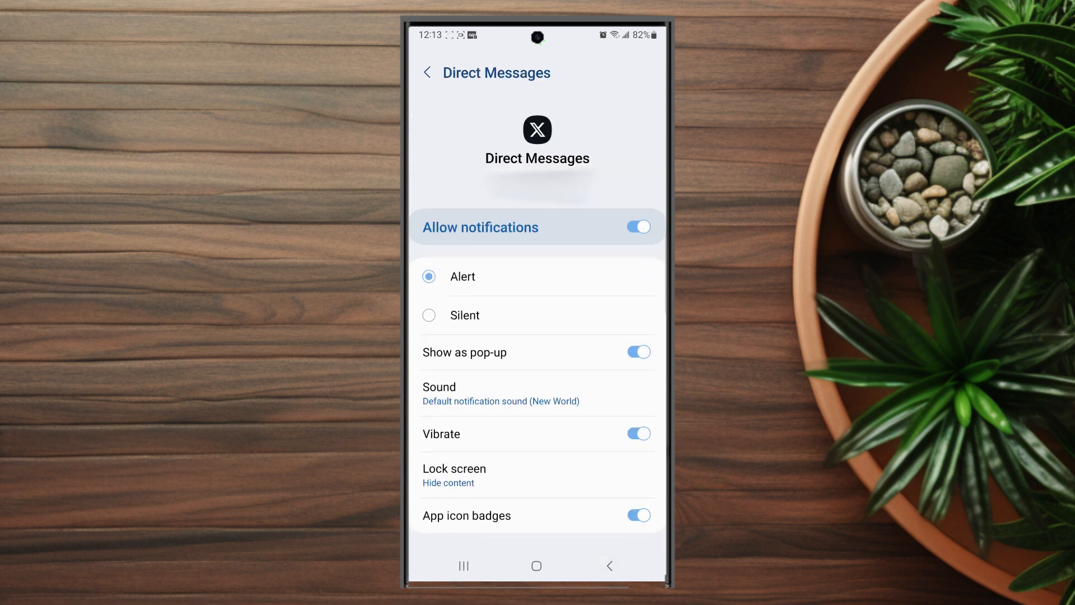